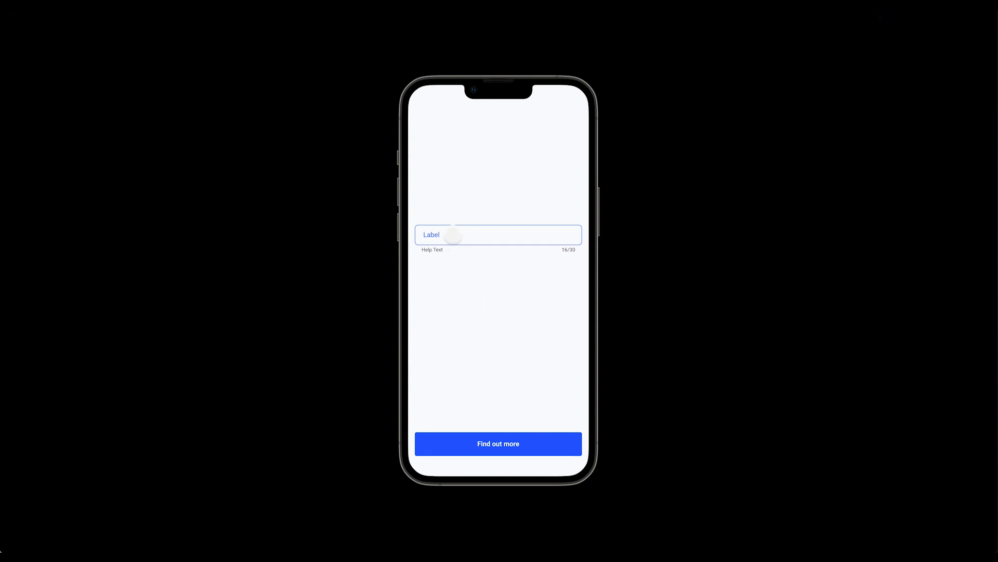
Focus the presented iPhone frame's text field so its label floats up onto the border.
{"action": "left_click", "coordinate": [482, 236]}
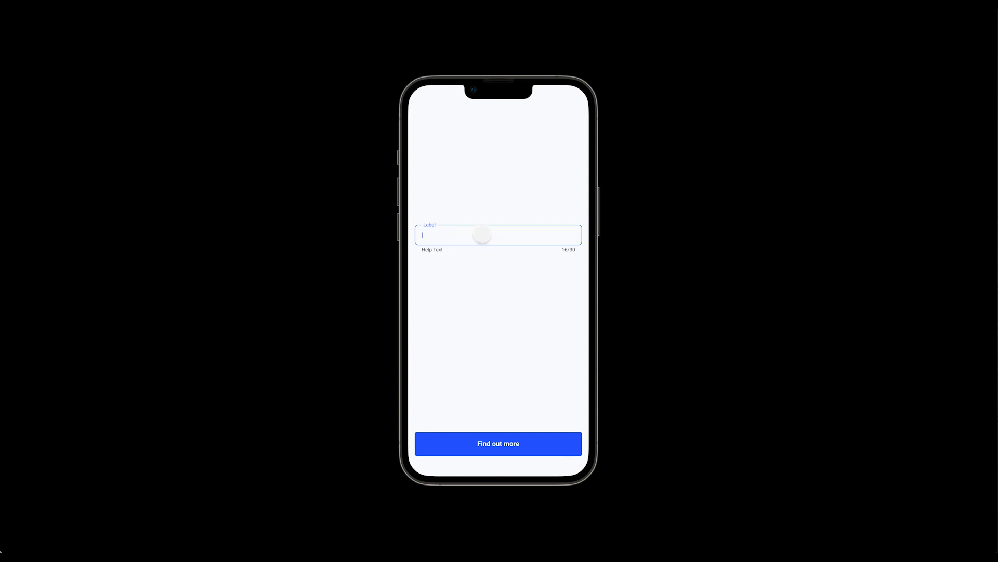
{"action": "mouse_move", "coordinate": [456, 240]}
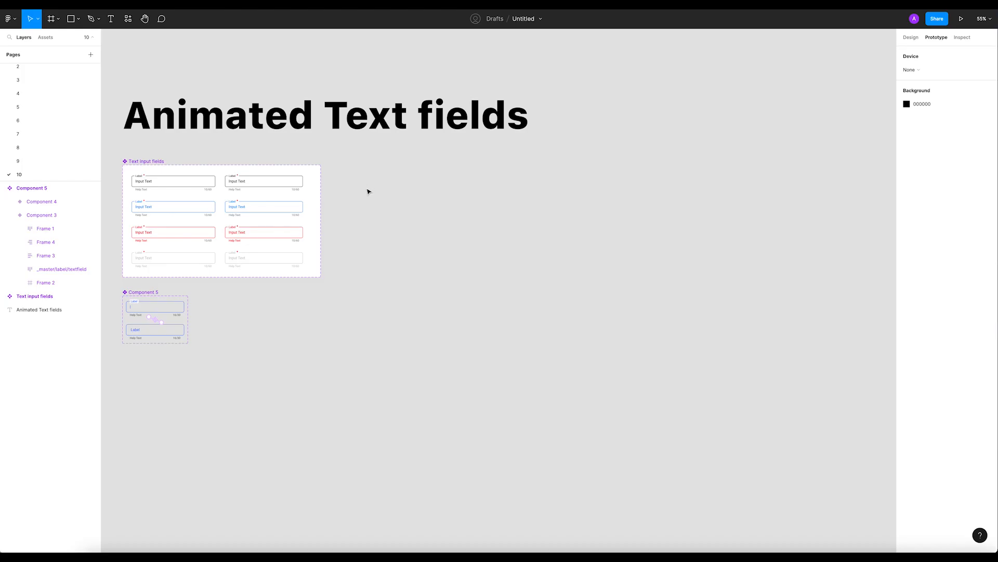
{"action": "mouse_move", "coordinate": [373, 195]}
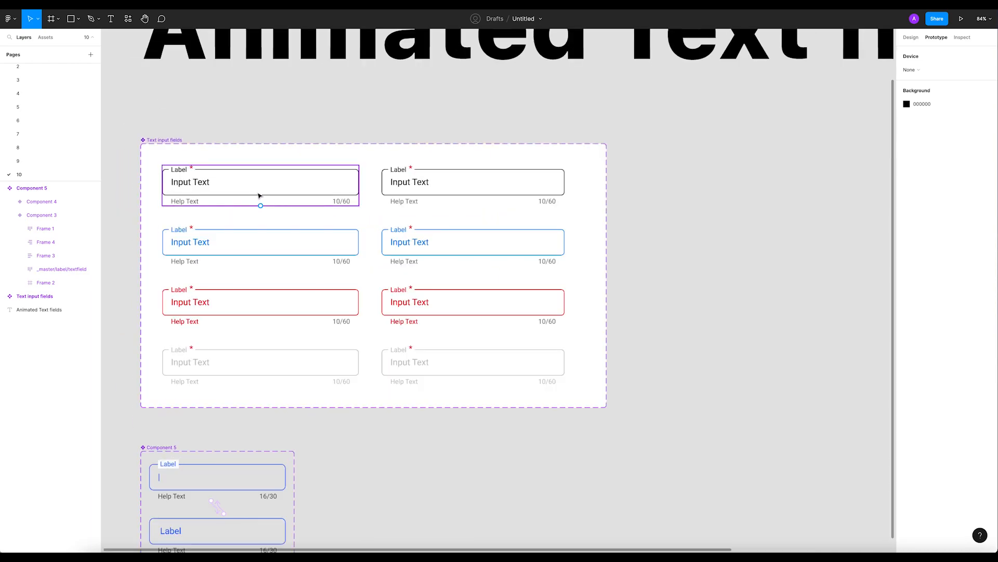
Scroll down the canvas toward the active text field variant in Component 5.
{"action": "scroll", "scroll_direction": "down", "scroll_amount": 3}
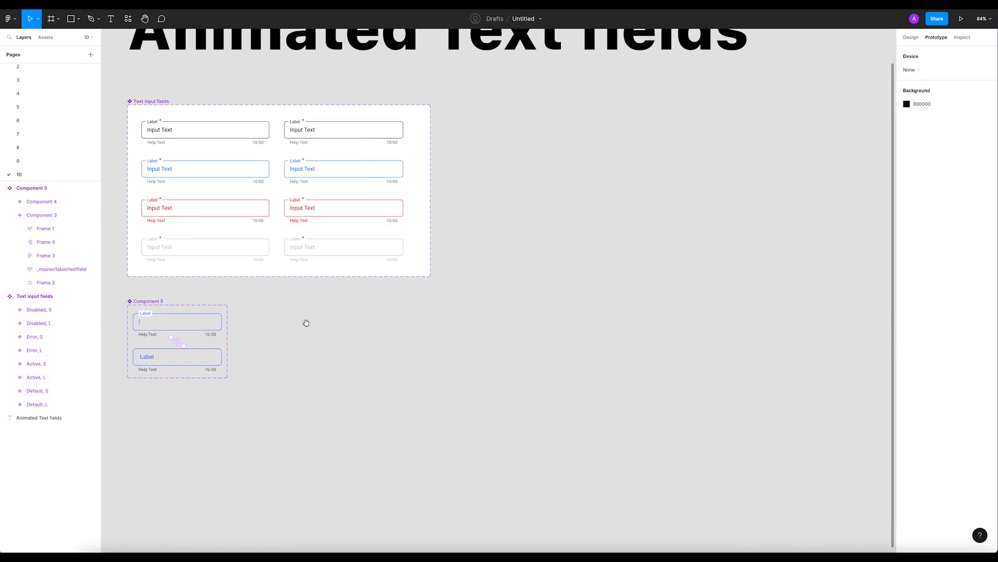
{"action": "scroll", "scroll_direction": "down", "scroll_amount": 3}
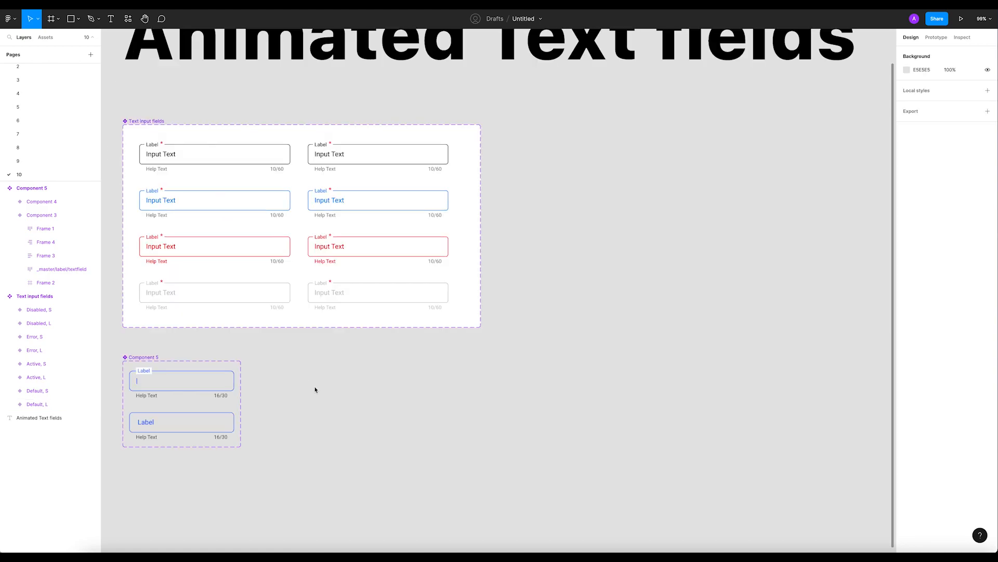
{"action": "scroll", "scroll_direction": "down", "scroll_amount": 3}
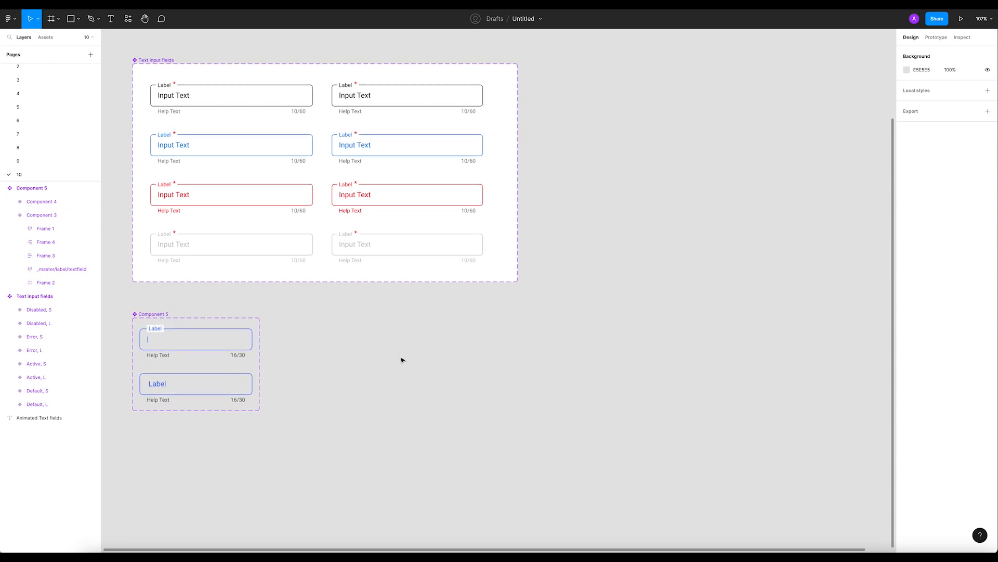
{"action": "mouse_move", "coordinate": [311, 381]}
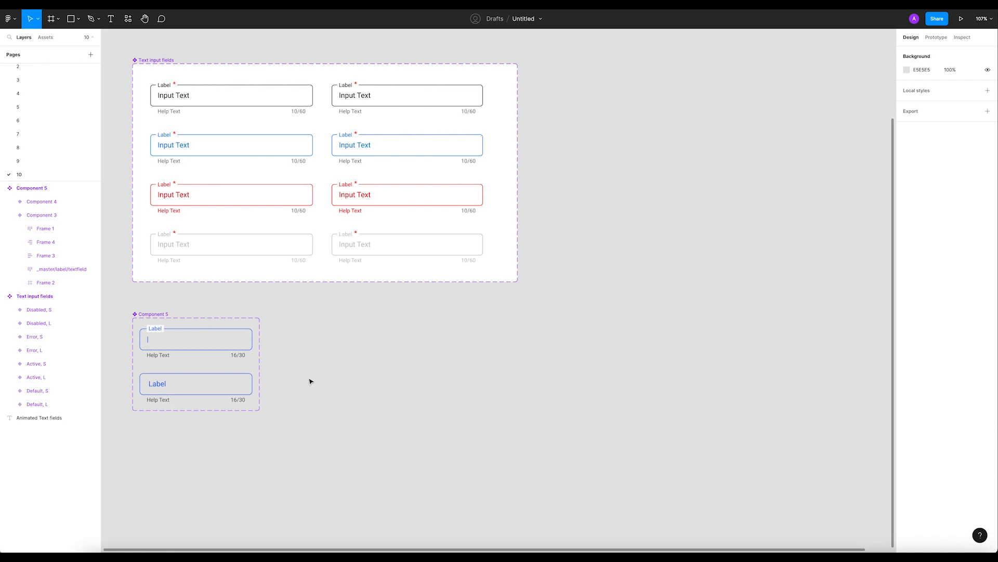
{"action": "scroll", "scroll_direction": "down", "scroll_amount": 3}
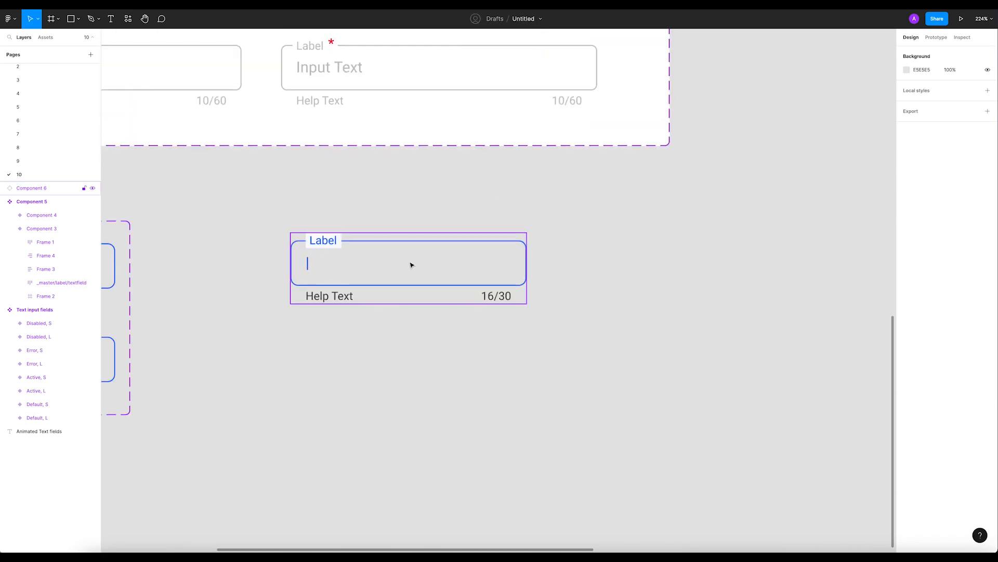
Detach the text field copy from its main component via Detach instance.
{"action": "right_click", "coordinate": [411, 265]}
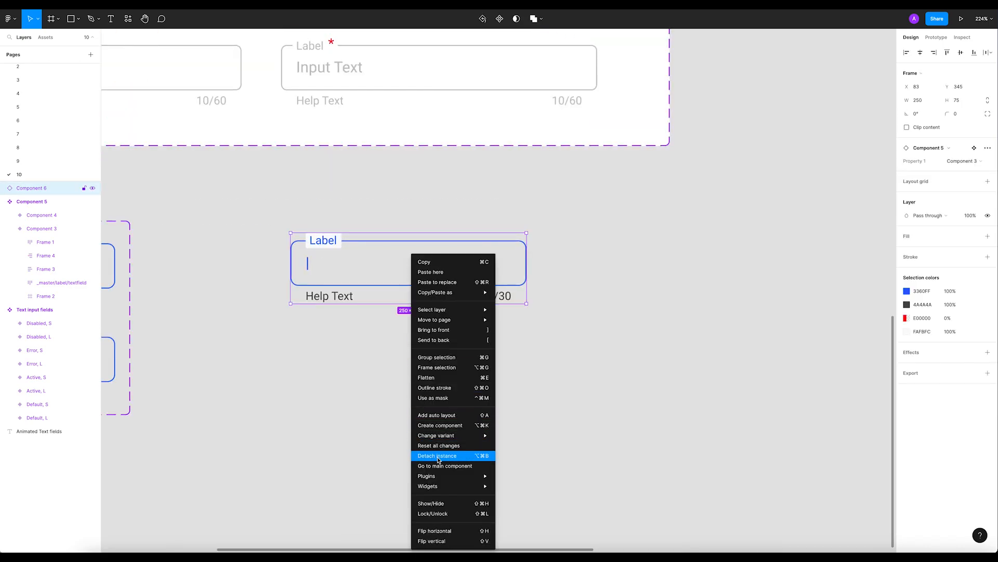
{"action": "left_click", "coordinate": [437, 455]}
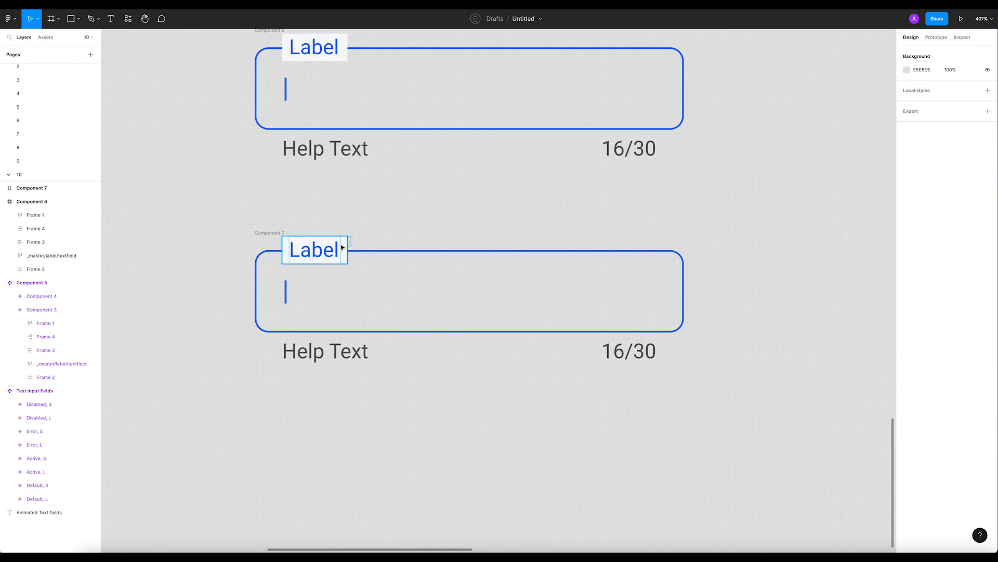
Select the lower field's label and its hidden asterisk Vector layer for removal.
{"action": "left_click", "coordinate": [314, 249]}
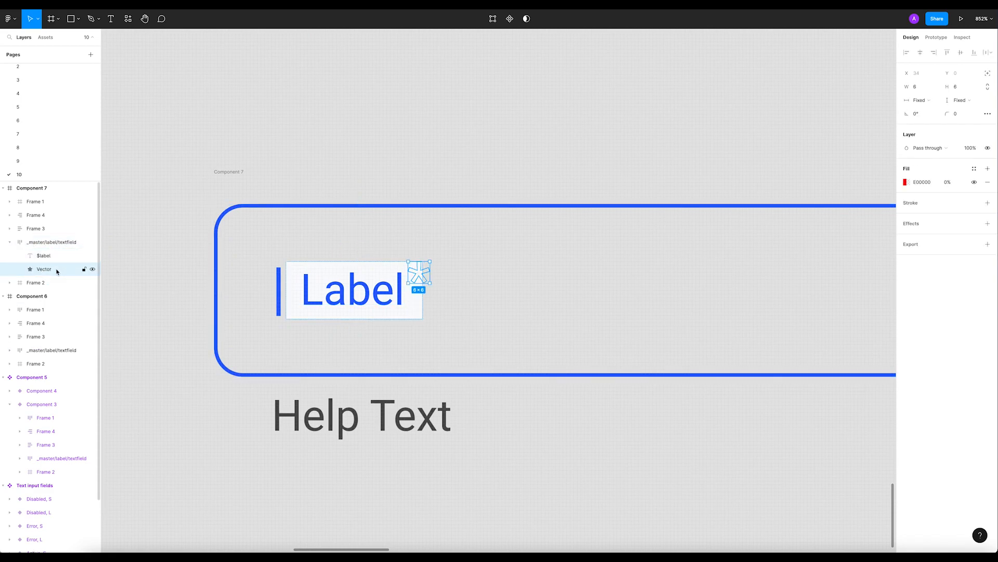
{"action": "left_click", "coordinate": [51, 242]}
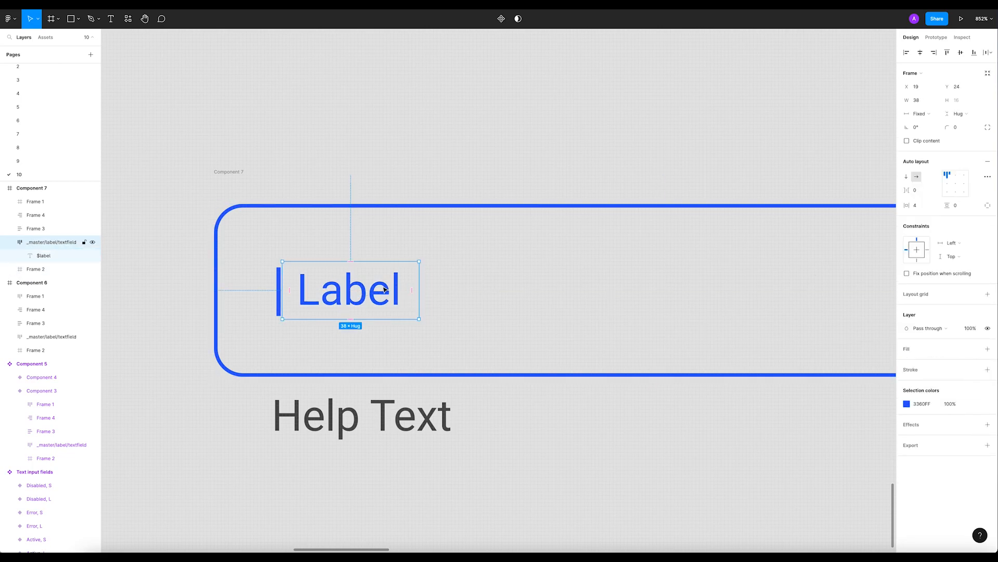
{"action": "mouse_move", "coordinate": [335, 284]}
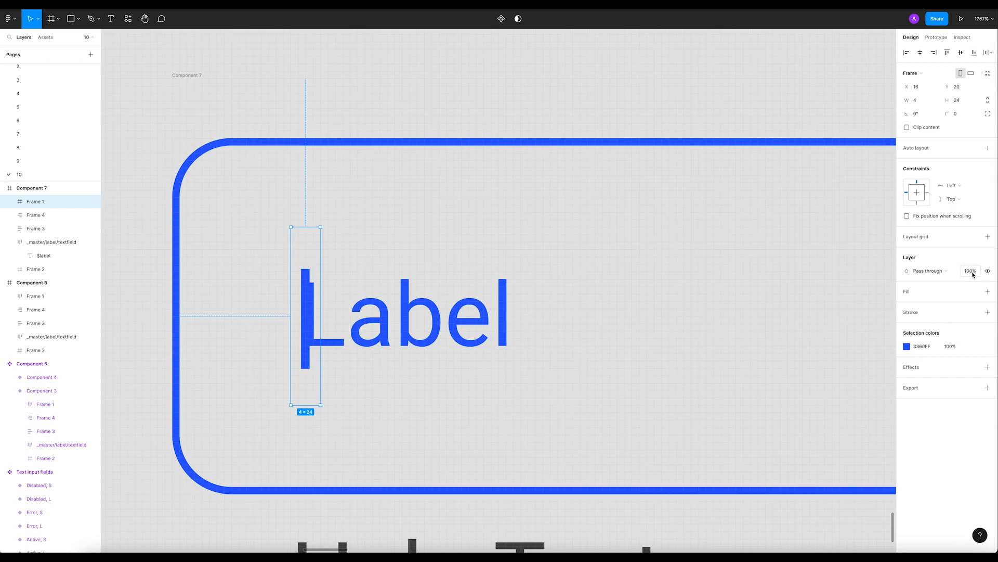
Set the cursor bar Frame 1's layer opacity to 0% in the Design panel.
{"action": "left_click", "coordinate": [970, 271]}
{"action": "type", "text": "0"}
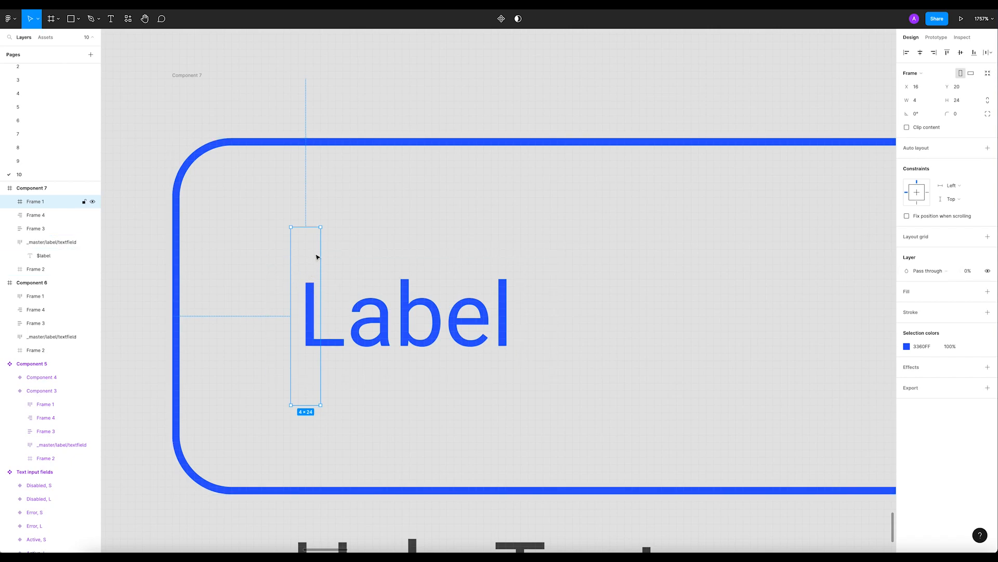
{"action": "left_click", "coordinate": [968, 271]}
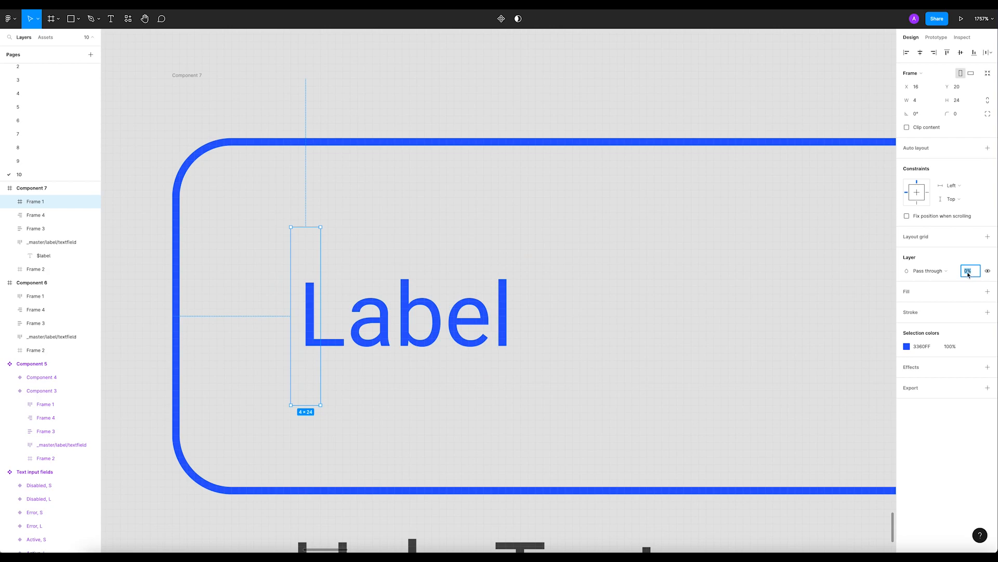
{"action": "type", "text": "1000"}
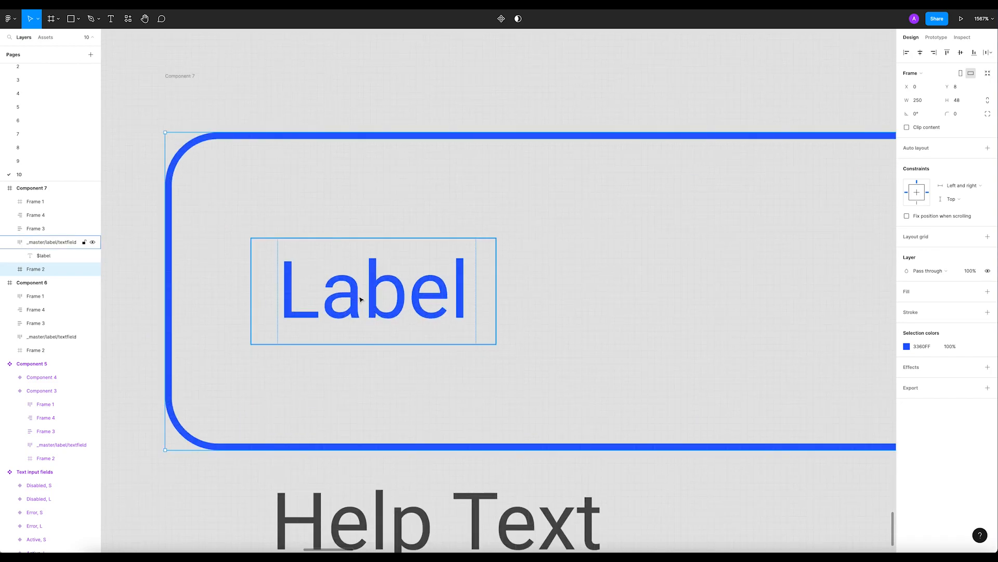
Remove auto layout from the _master/label/textfield container, then select the lower input box.
{"action": "left_click", "coordinate": [50, 242]}
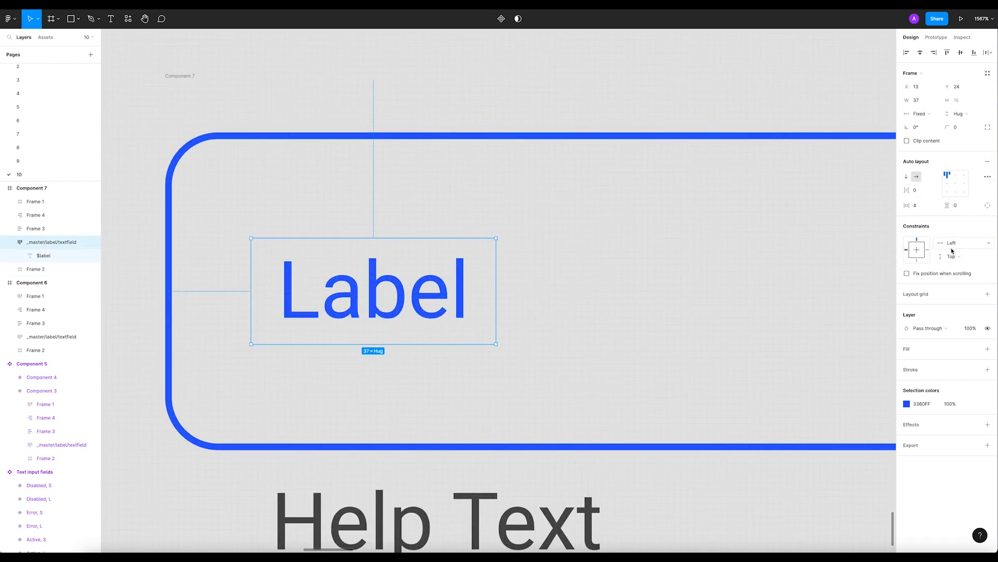
{"action": "left_click", "coordinate": [44, 256]}
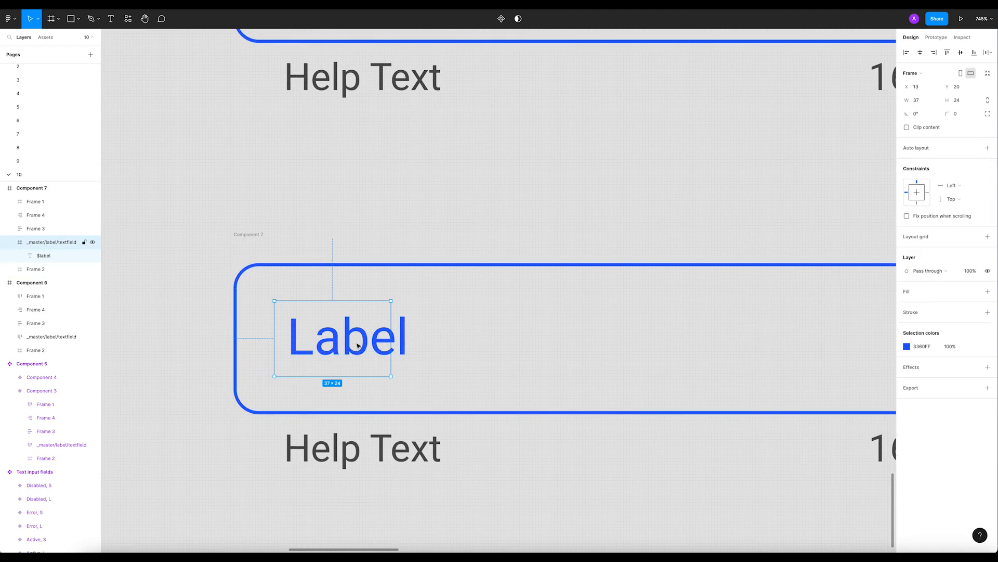
{"action": "mouse_move", "coordinate": [252, 327]}
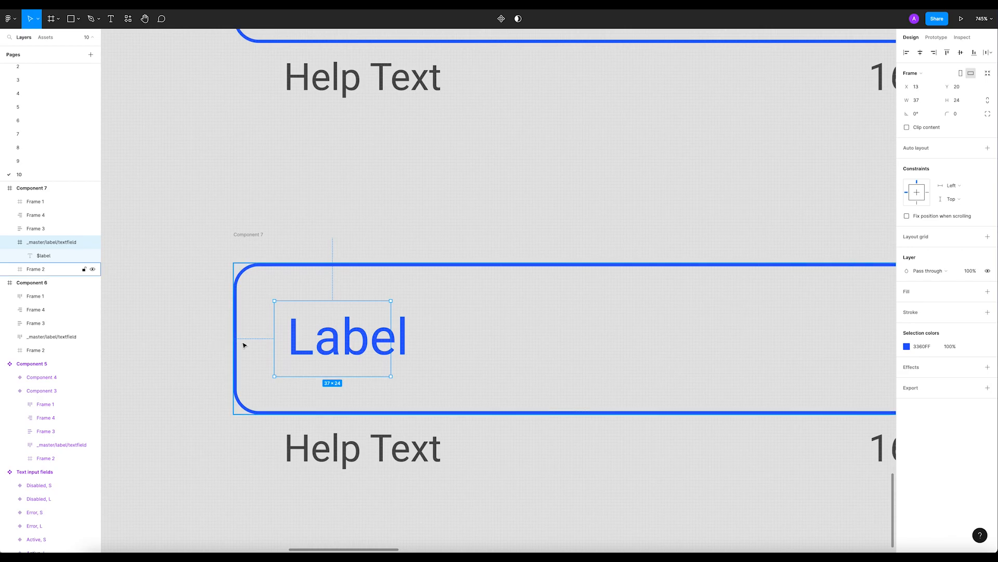
{"action": "left_click", "coordinate": [184, 325]}
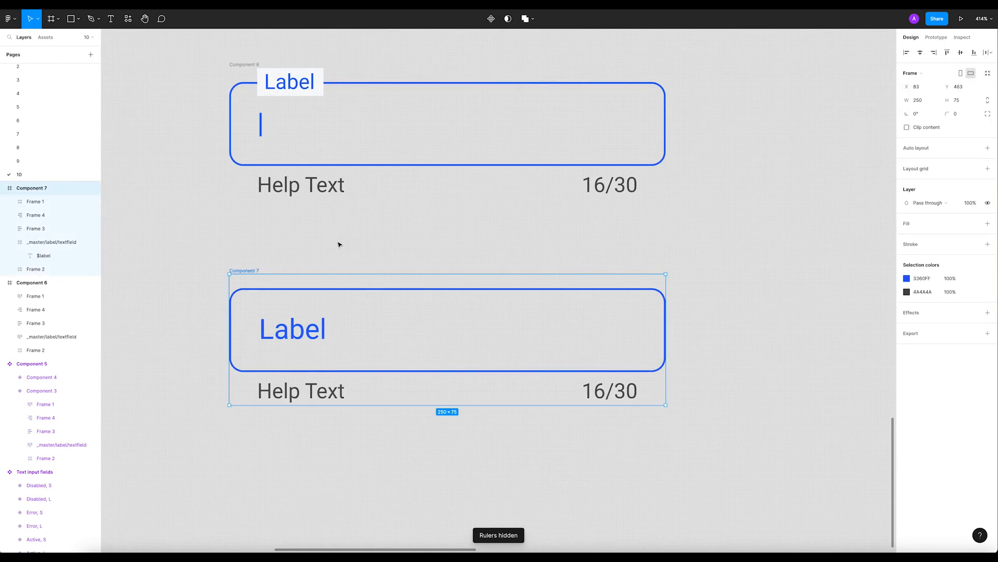
Colour the lower field's $label text and box outline dark grey 4A4A4A.
{"action": "double_click", "coordinate": [293, 329]}
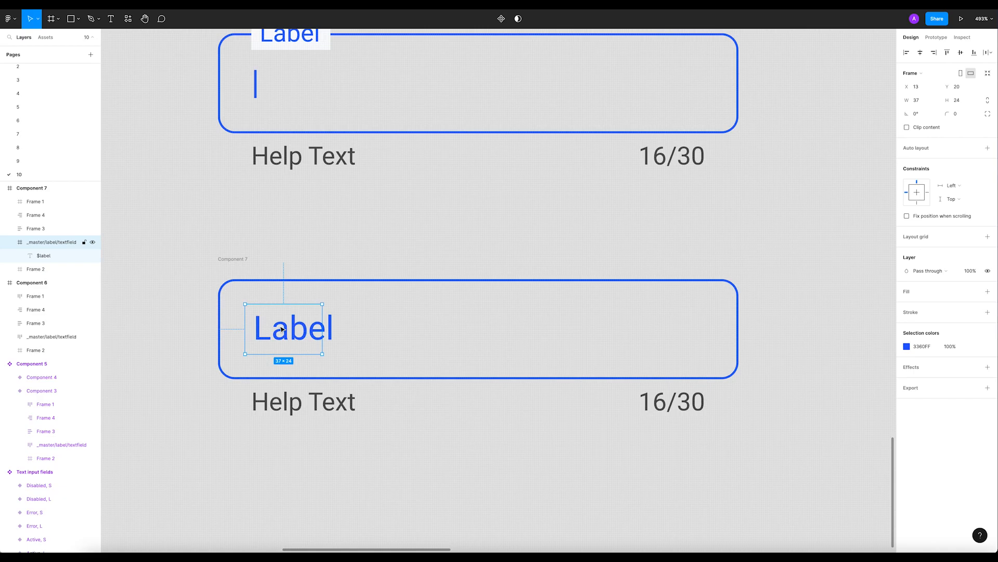
{"action": "left_click", "coordinate": [44, 255]}
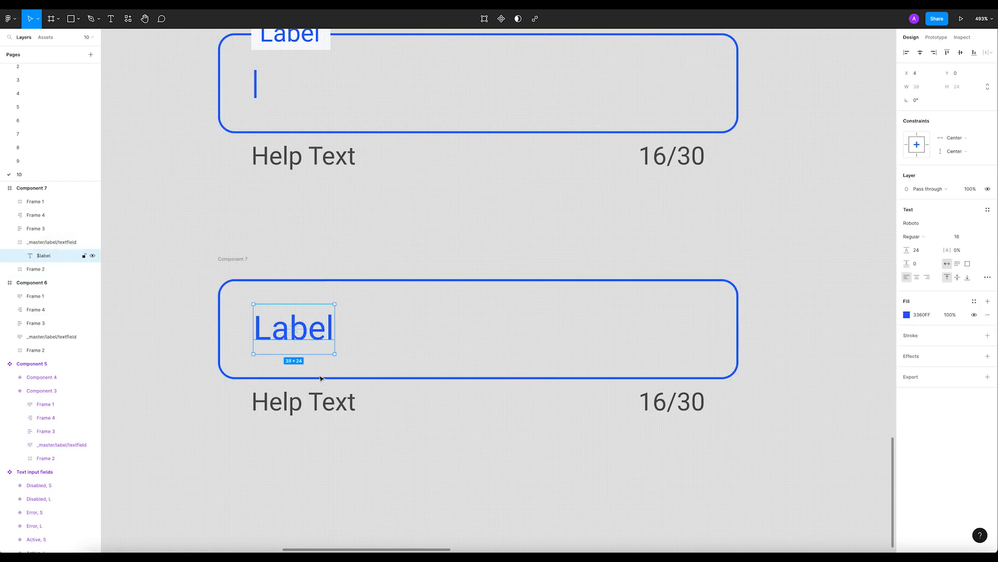
{"action": "left_click", "coordinate": [9, 241]}
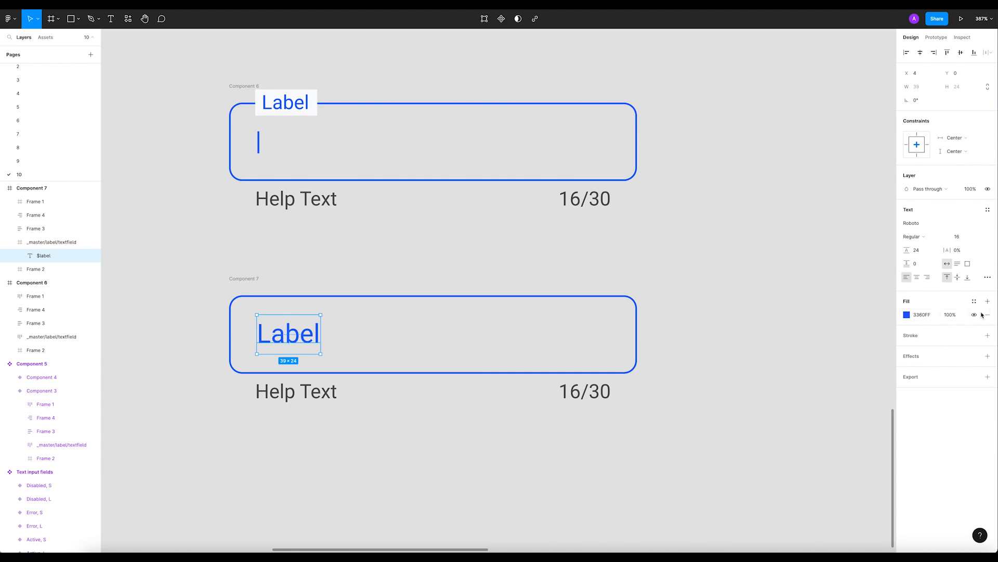
{"action": "left_click", "coordinate": [907, 314]}
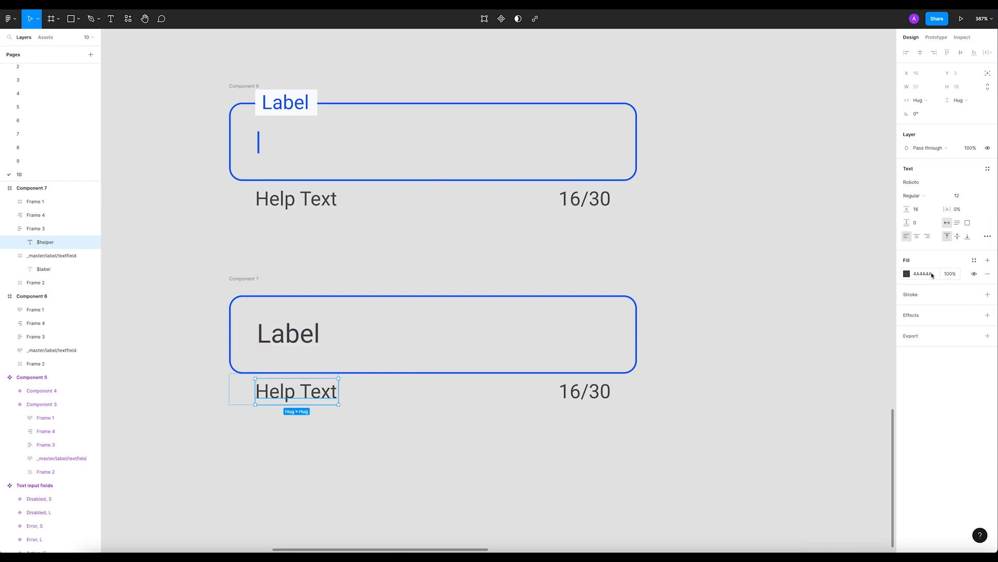
{"action": "left_click", "coordinate": [288, 333]}
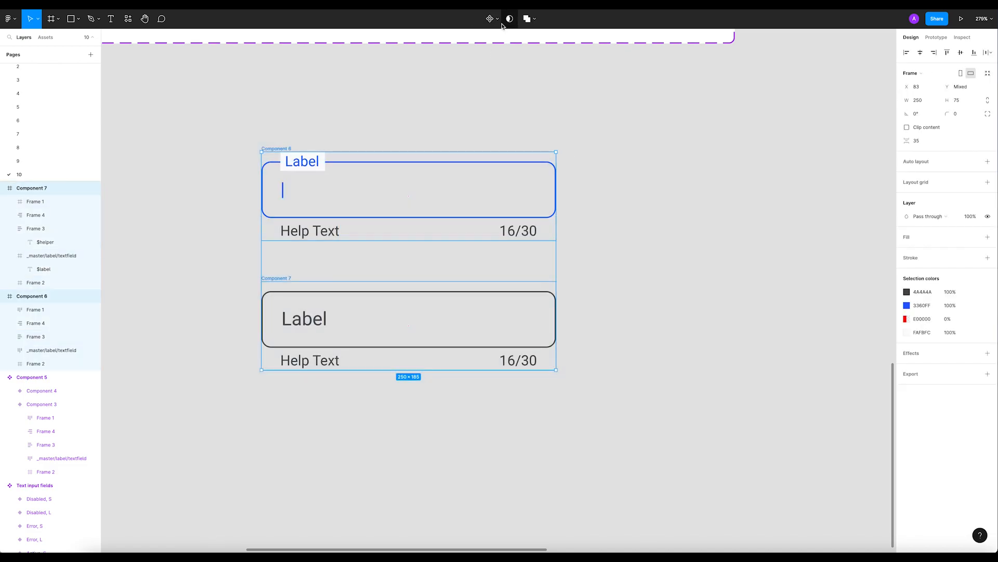
Turn each selected field into its own component and rename both together.
{"action": "left_click", "coordinate": [492, 19]}
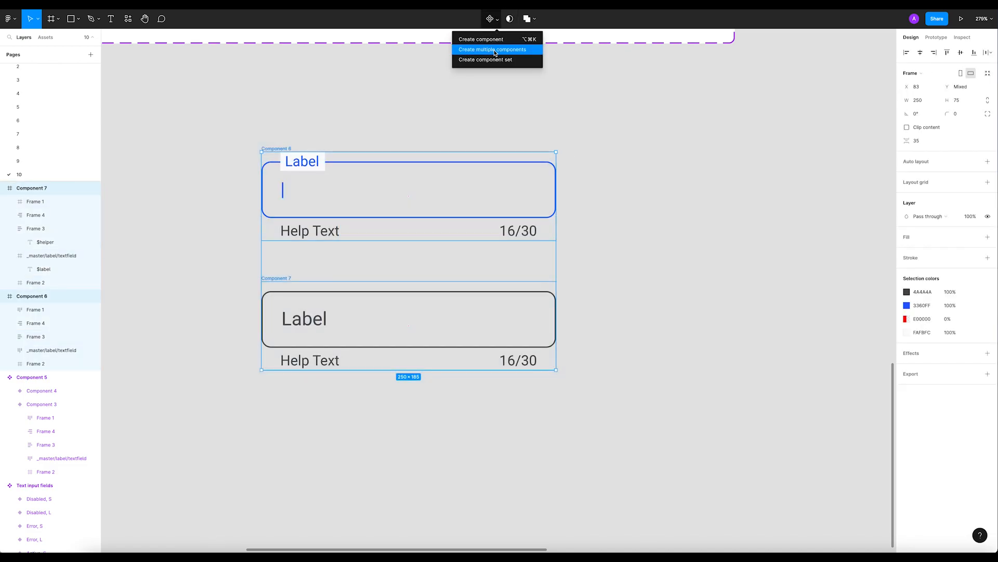
{"action": "left_click", "coordinate": [493, 50]}
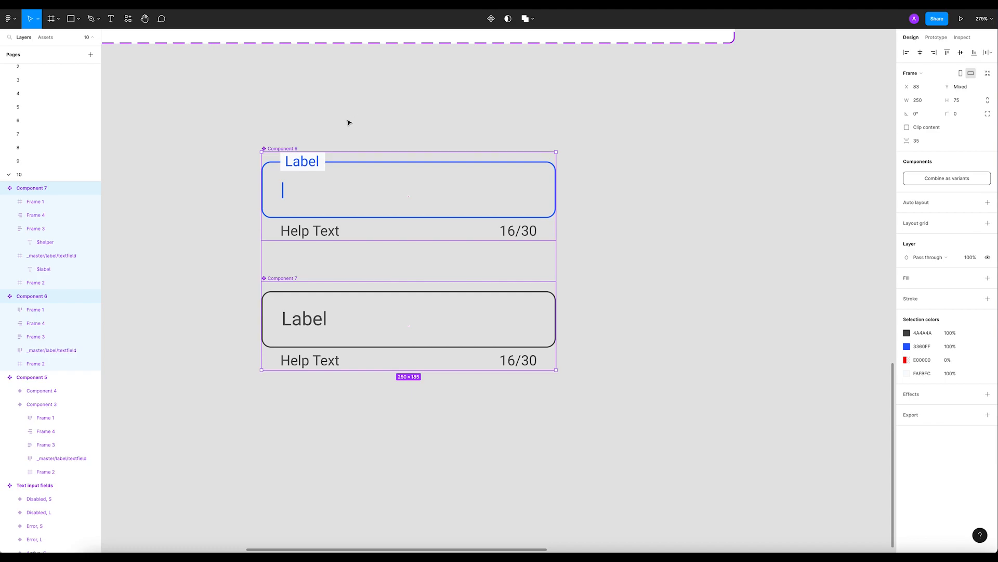
{"action": "key", "text": "Cmd+R"}
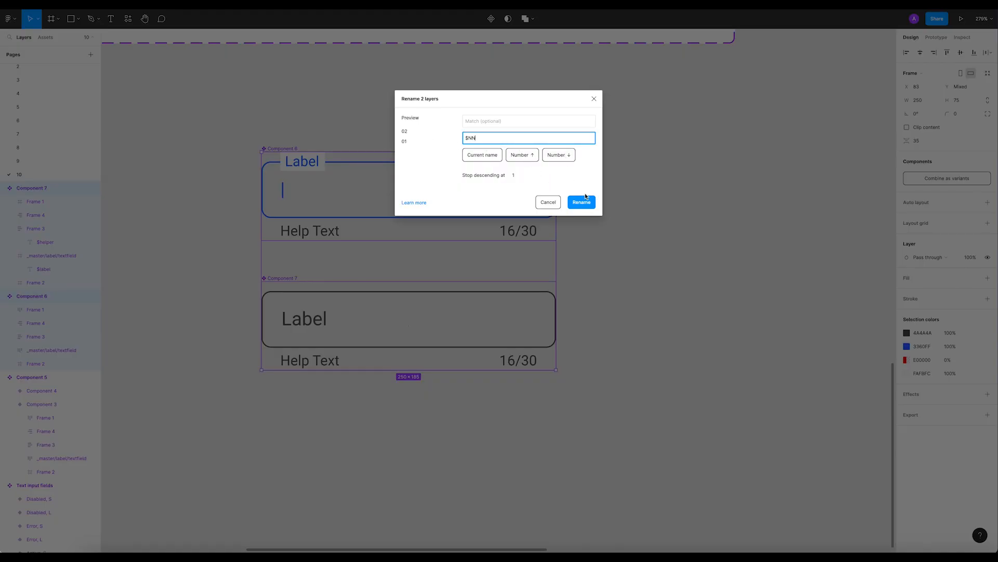
{"action": "left_click", "coordinate": [582, 201]}
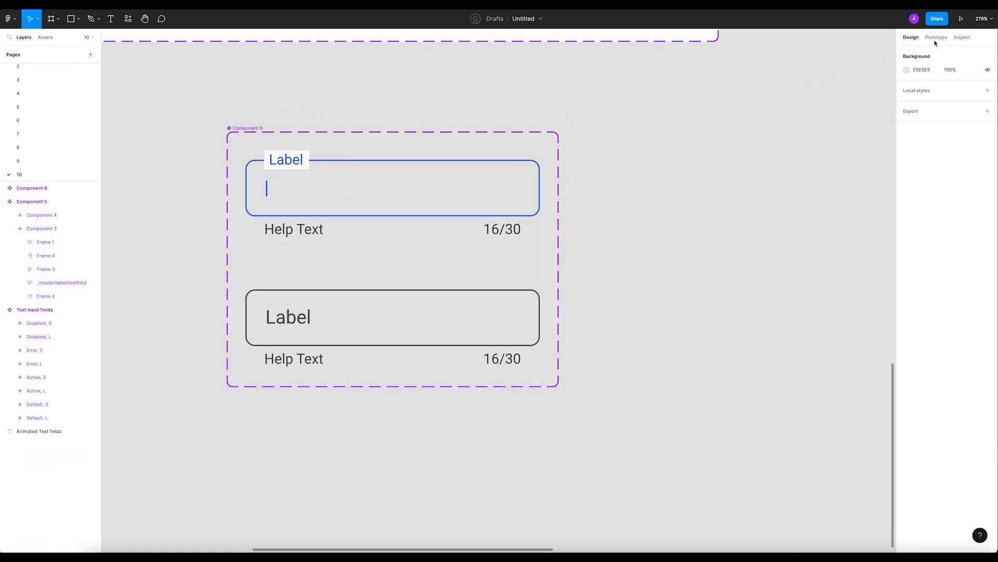
Add On click Change to 02 with Smart animate ease out, and Change to 01 back.
{"action": "left_click", "coordinate": [936, 38]}
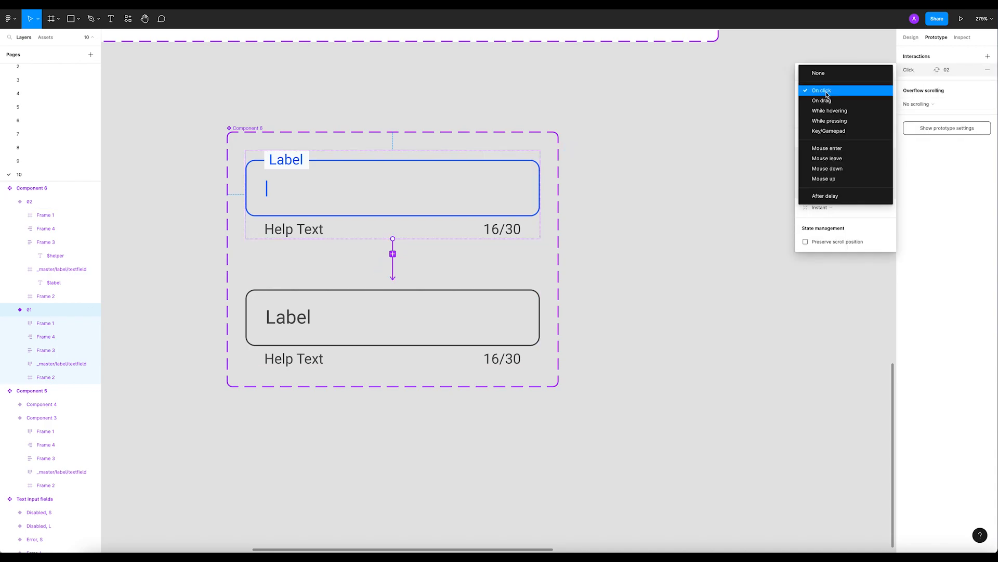
{"action": "left_click", "coordinate": [821, 90]}
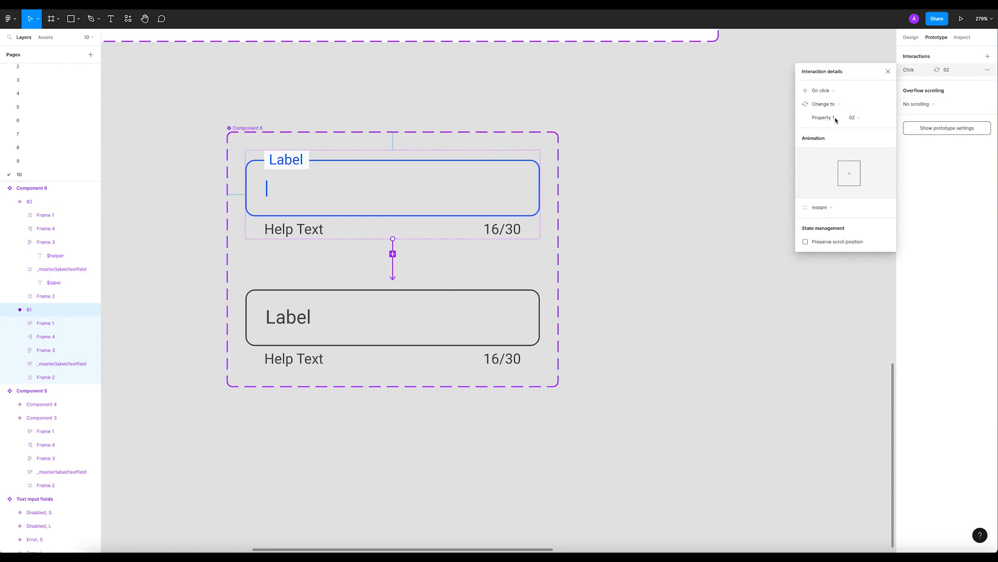
{"action": "left_click", "coordinate": [853, 117]}
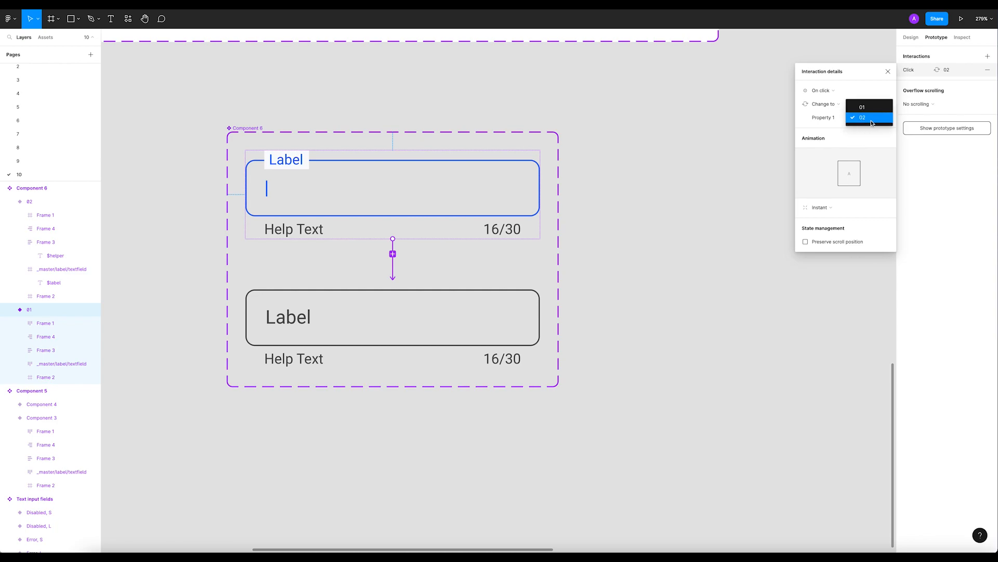
{"action": "left_click", "coordinate": [870, 116]}
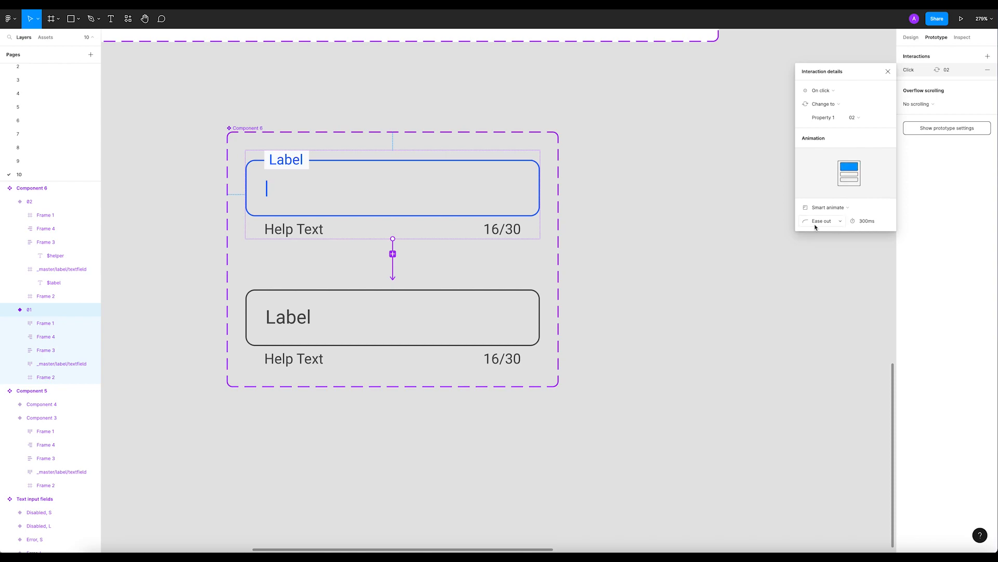
{"action": "left_click", "coordinate": [823, 220]}
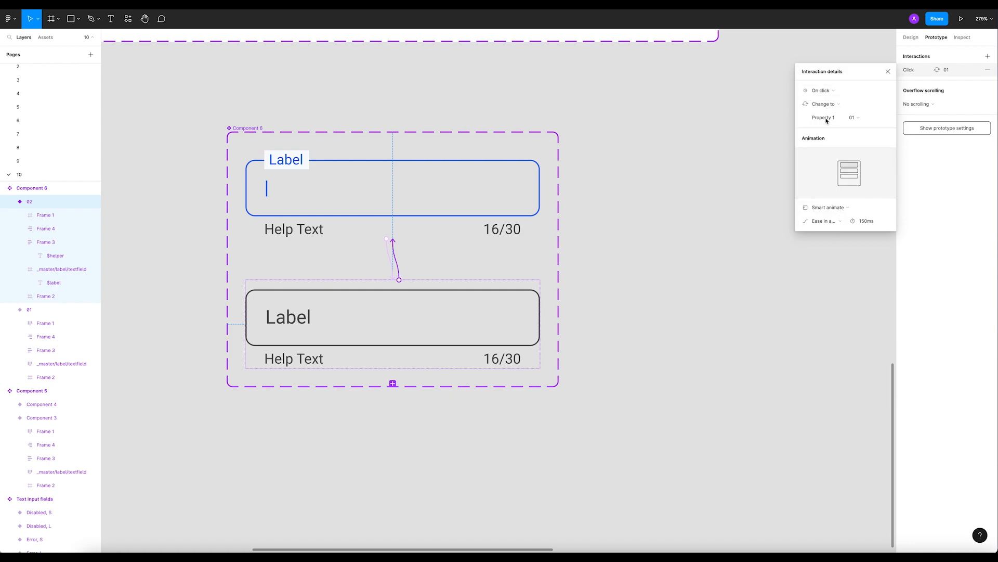
{"action": "left_click", "coordinate": [823, 104]}
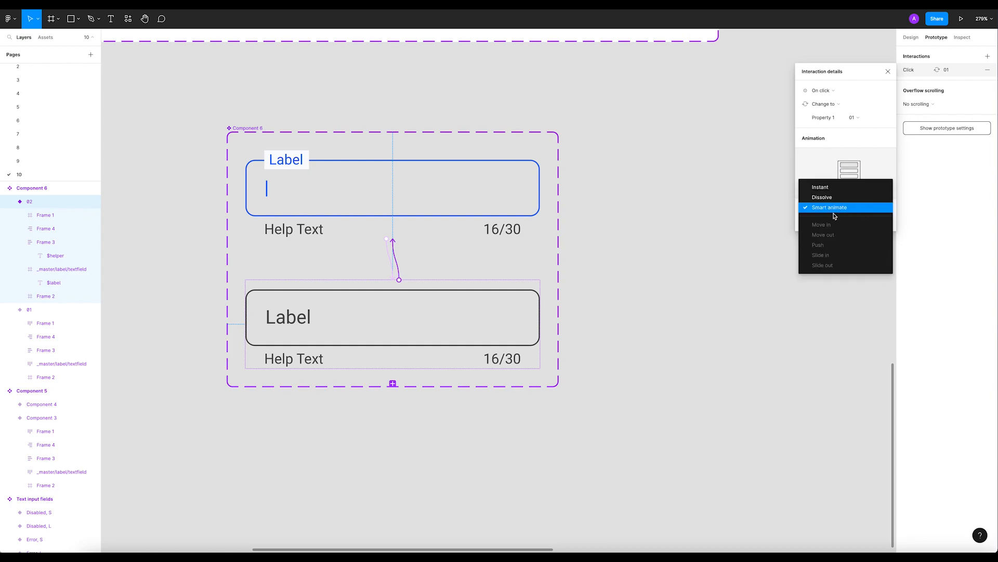
{"action": "left_click", "coordinate": [829, 207]}
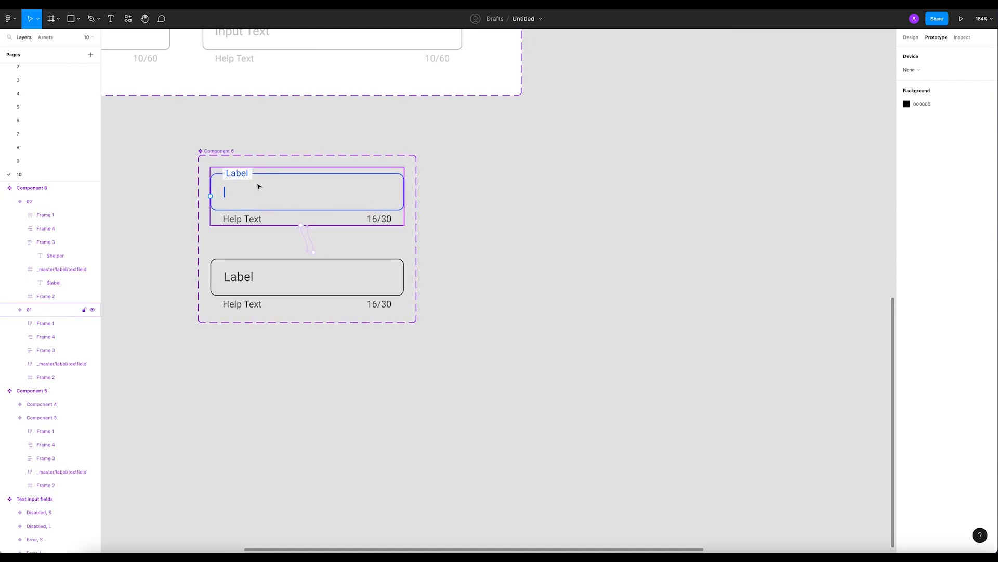
Create an instance of the text field component and start drawing iPhone frames.
{"action": "left_click", "coordinate": [29, 309]}
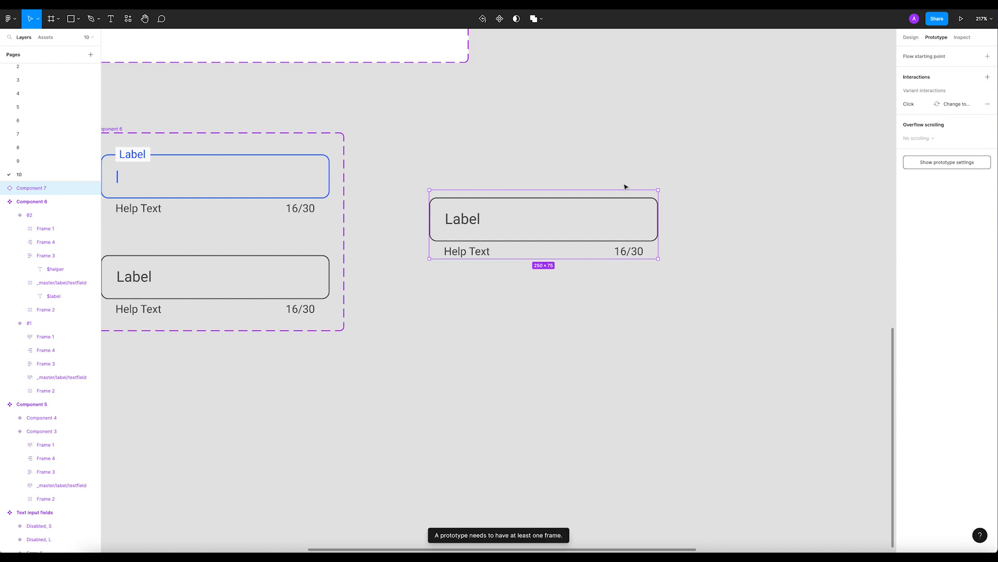
{"action": "mouse_move", "coordinate": [517, 280]}
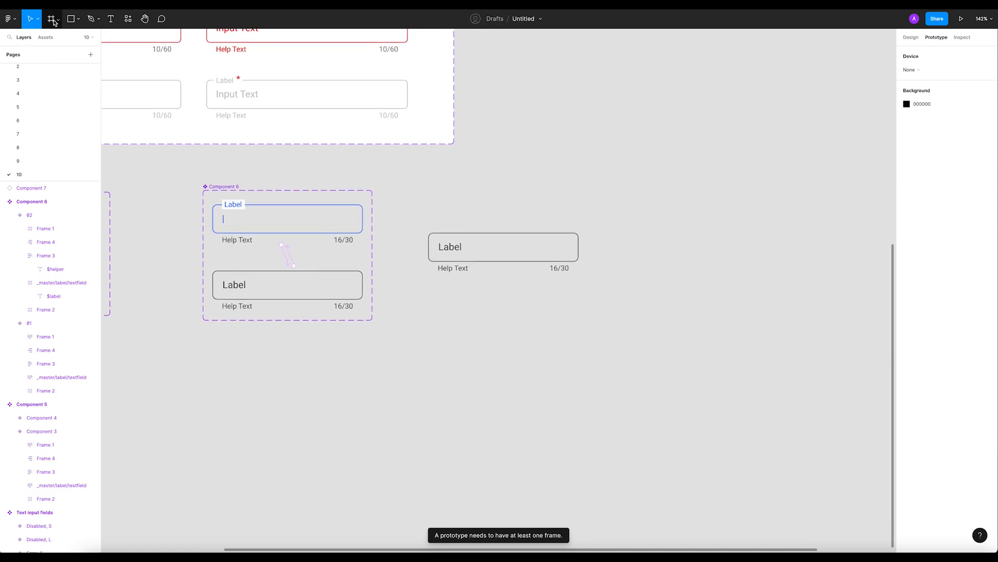
{"action": "left_click", "coordinate": [54, 18]}
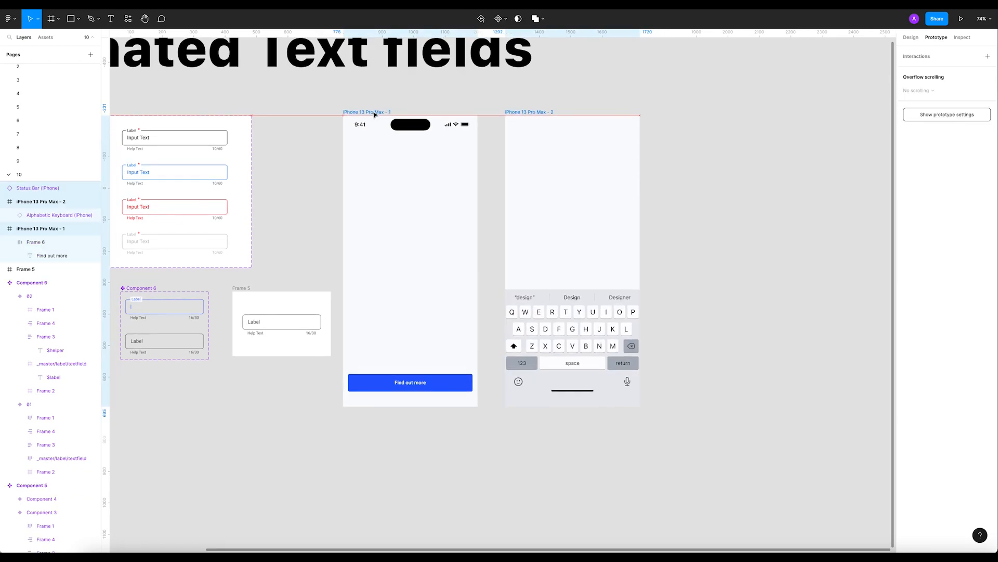
Place the Component 7 instance in iPhone 13 Pro Max - 1, stretched to the margins.
{"action": "left_click", "coordinate": [281, 322]}
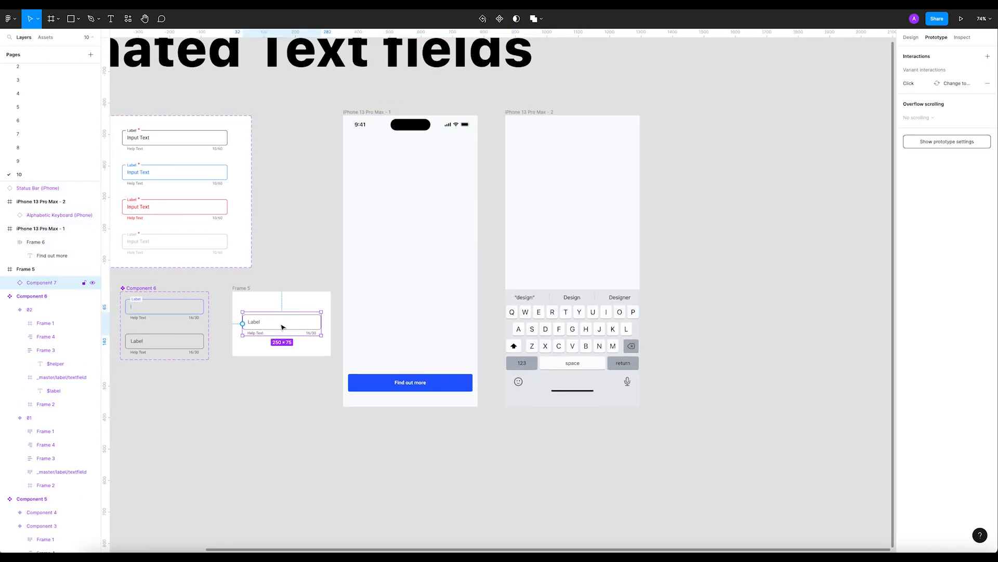
{"action": "left_click", "coordinate": [913, 37]}
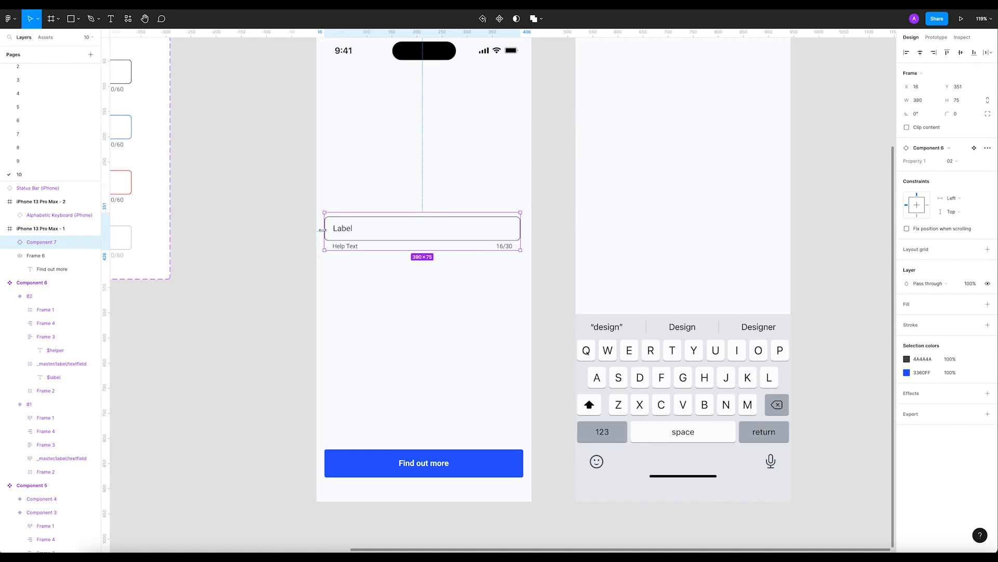
{"action": "left_click_drag", "start_coordinate": [325, 228], "coordinate": [328, 227]}
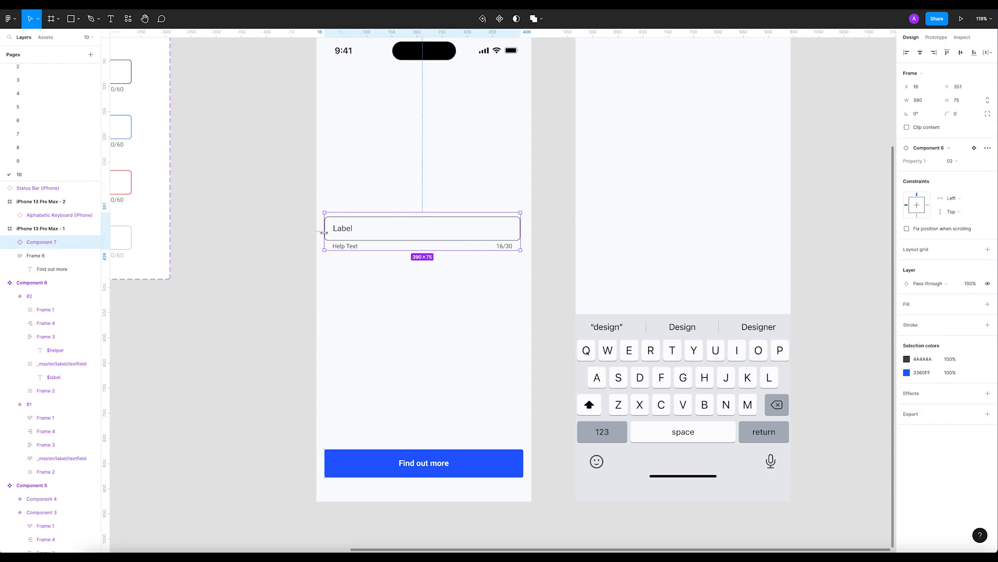
{"action": "left_click_drag", "start_coordinate": [520, 230], "coordinate": [524, 231]}
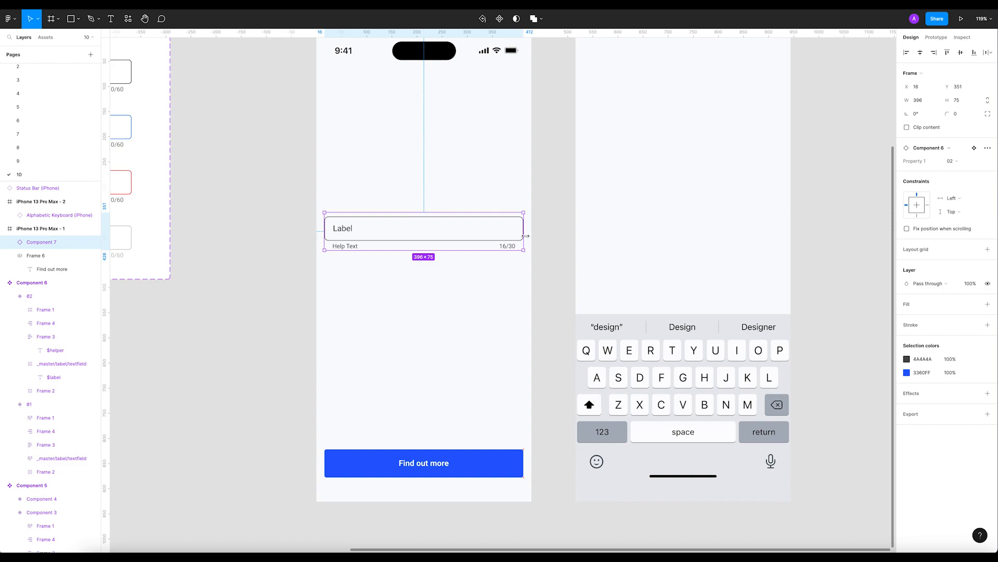
{"action": "left_click_drag", "start_coordinate": [423, 228], "coordinate": [424, 238]}
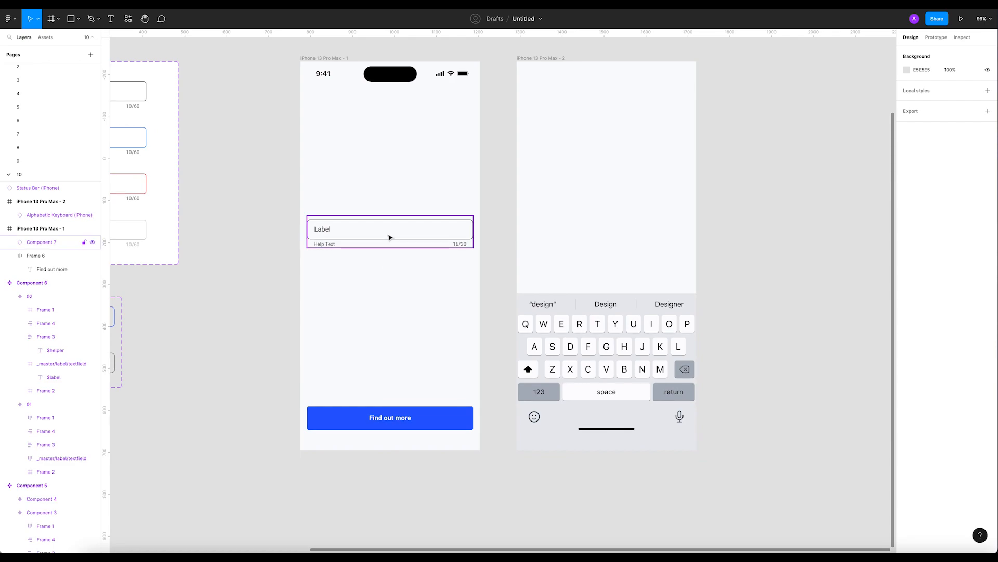
Place a copy of the text field on iPhone 13 Pro Max - 2, showing variant 02 with the raised label.
{"action": "left_click", "coordinate": [390, 234]}
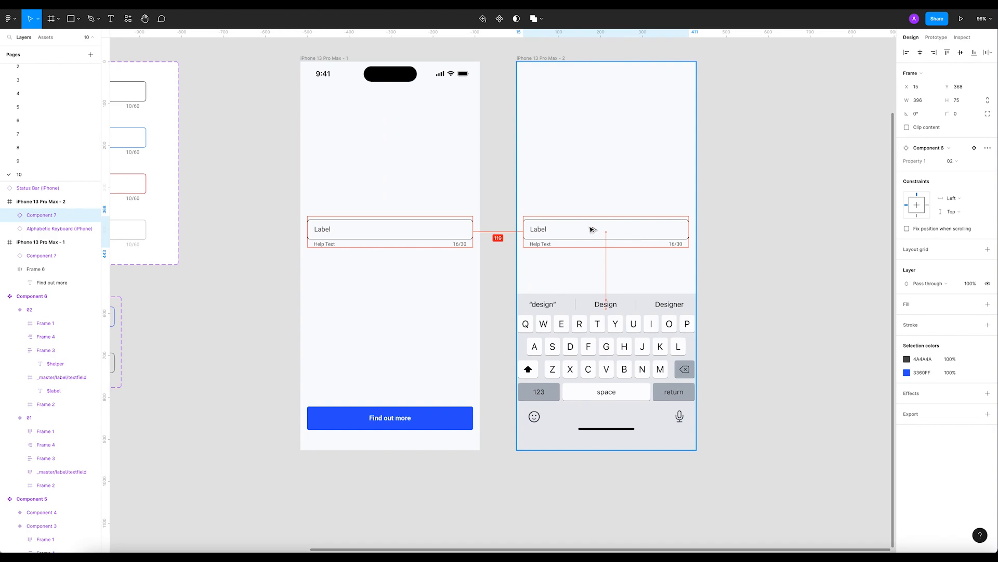
{"action": "left_click", "coordinate": [952, 161]}
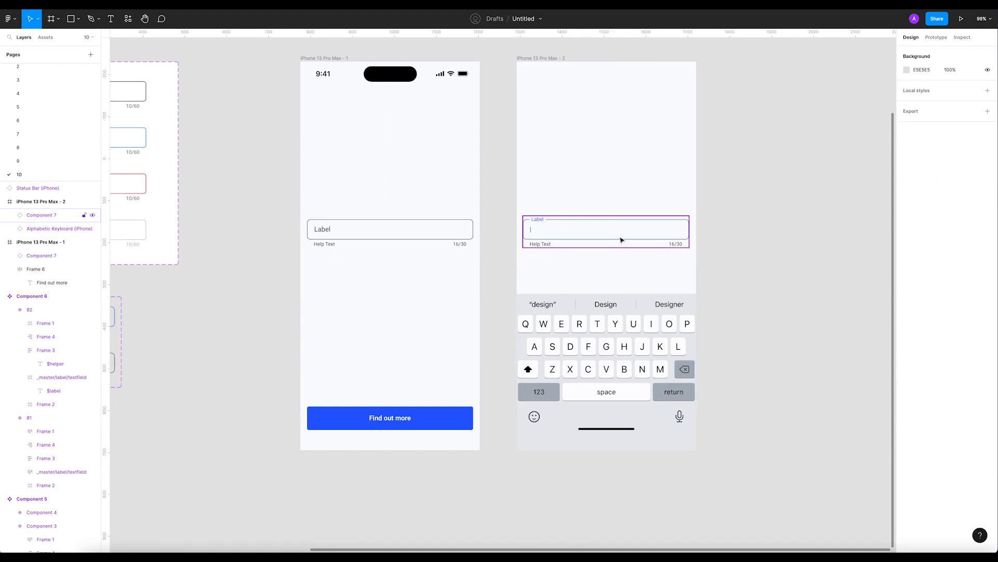
{"action": "left_click", "coordinate": [621, 238]}
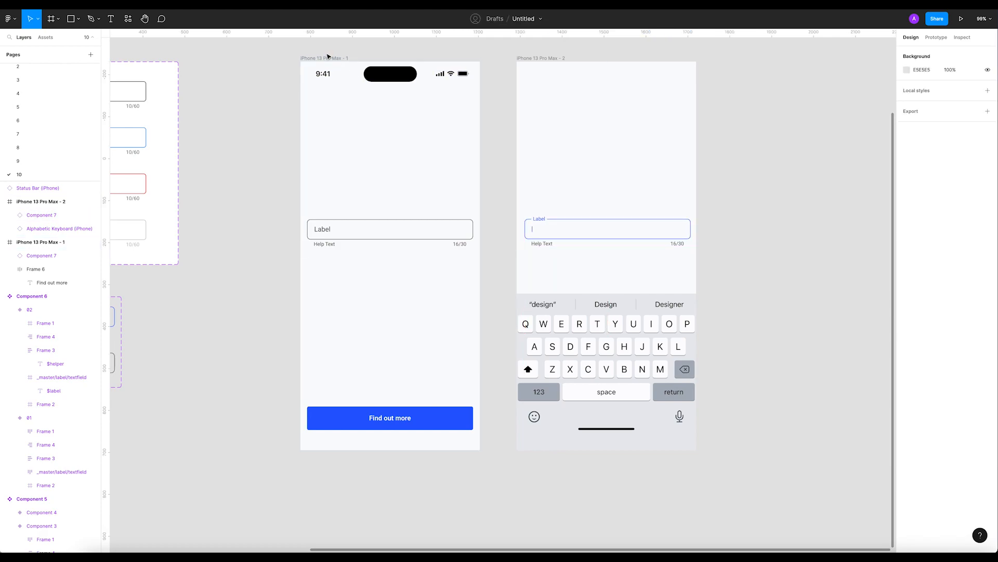
{"action": "left_click", "coordinate": [937, 36]}
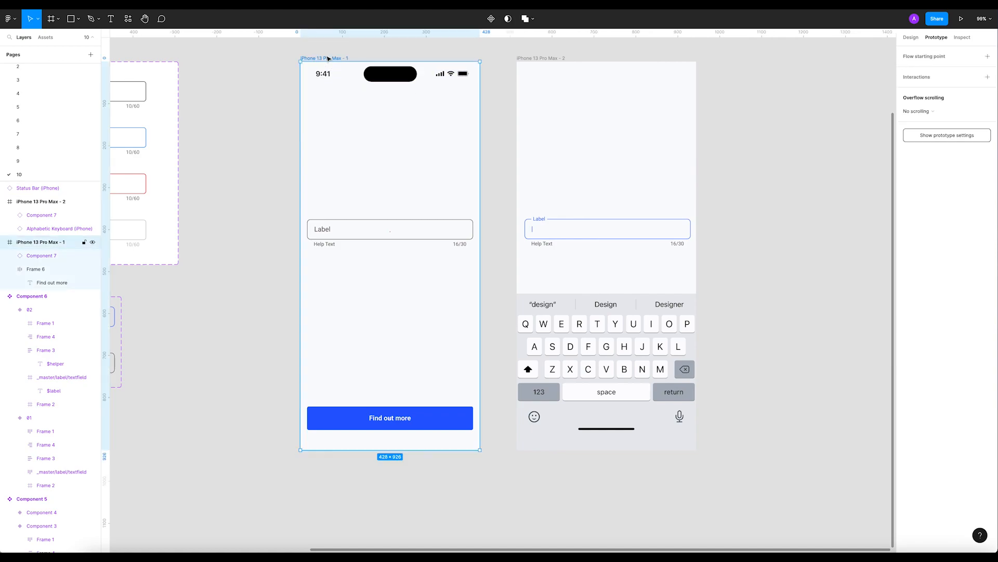
Add an On click → Navigate to iPhone 13 Pro Max - 2 Smart animate interaction, then present Flow 1.
{"action": "left_click", "coordinate": [988, 77]}
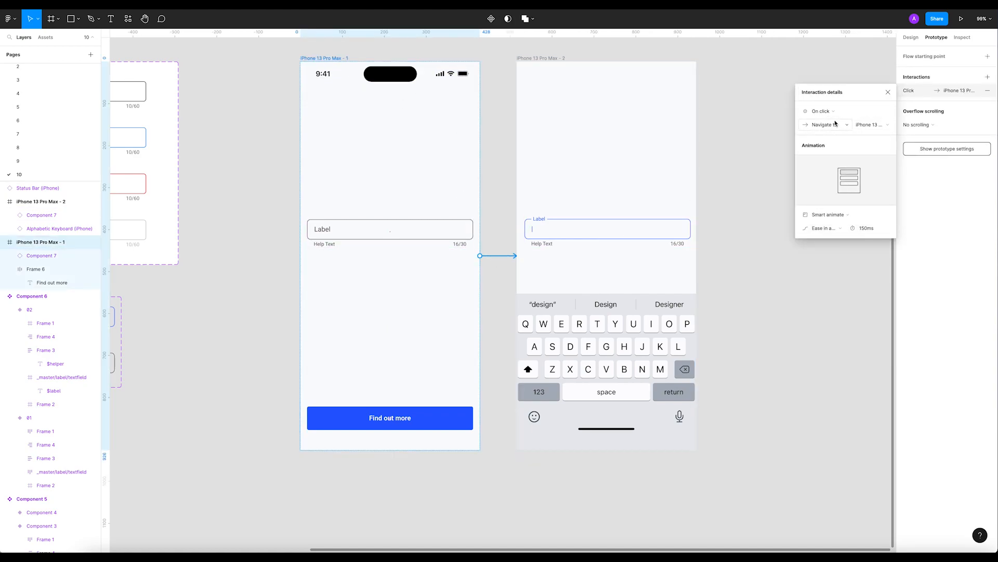
{"action": "mouse_move", "coordinate": [866, 201]}
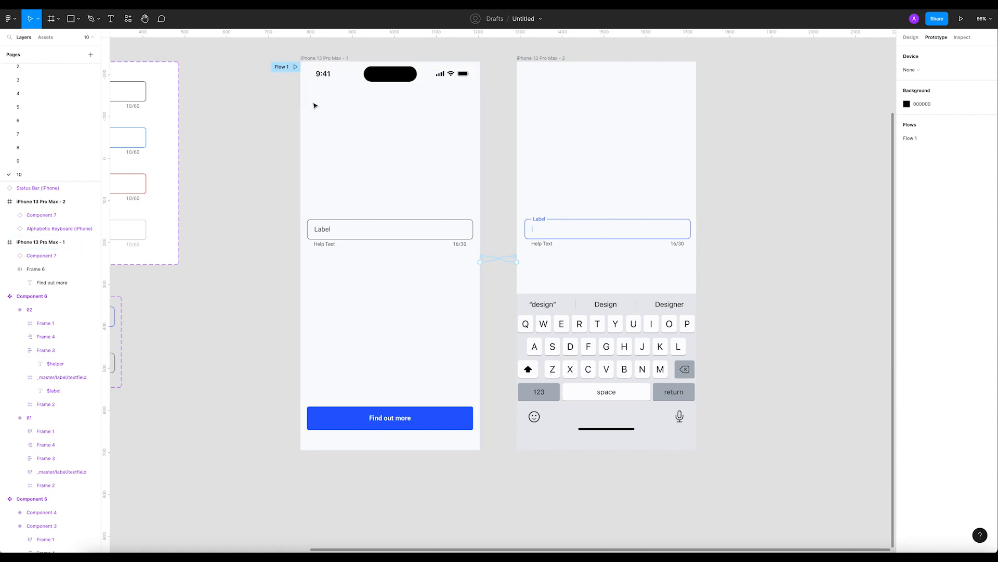
{"action": "left_click", "coordinate": [390, 229]}
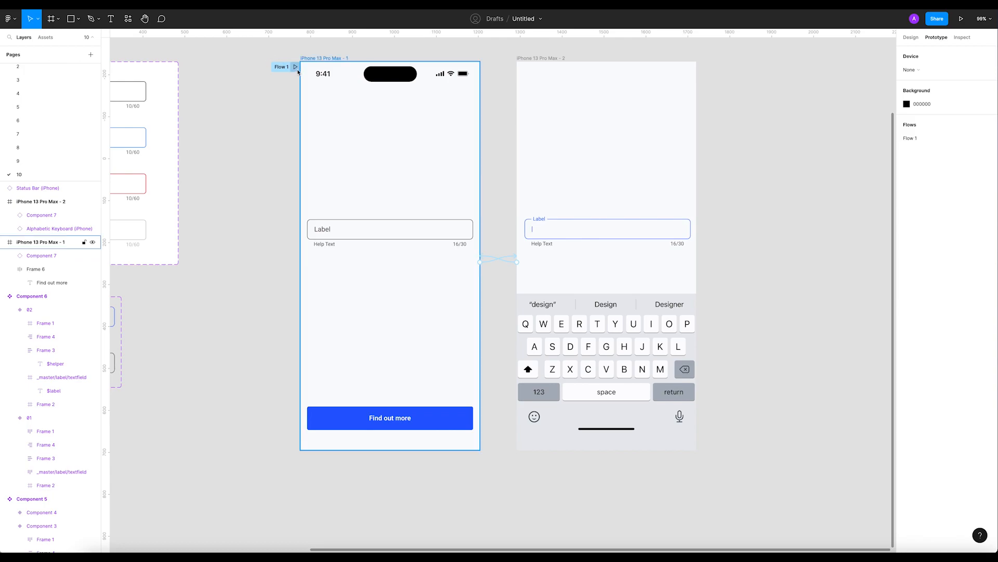
{"action": "left_click", "coordinate": [961, 19]}
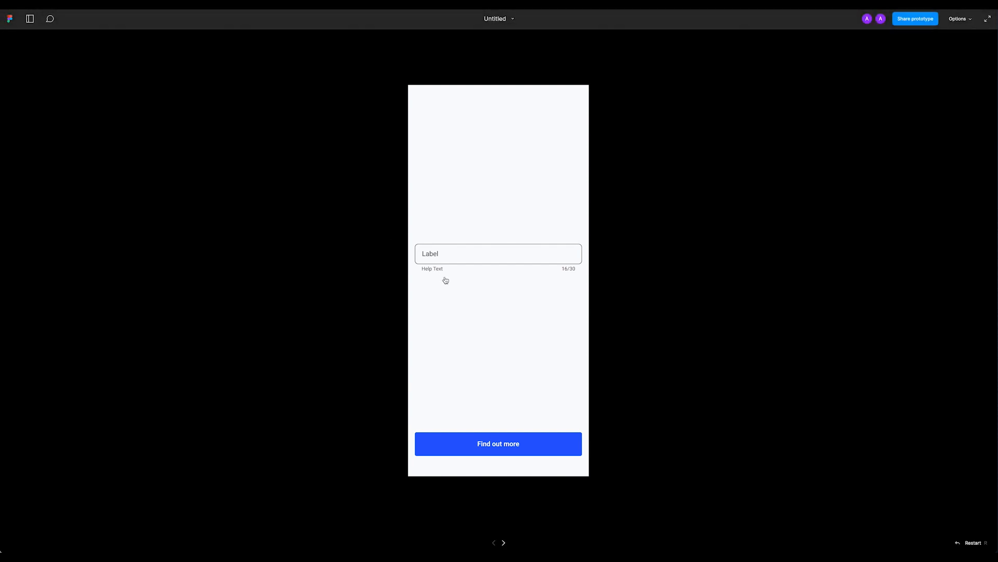
Click the text field in the prototype preview to watch the label slide up.
{"action": "left_click", "coordinate": [498, 253]}
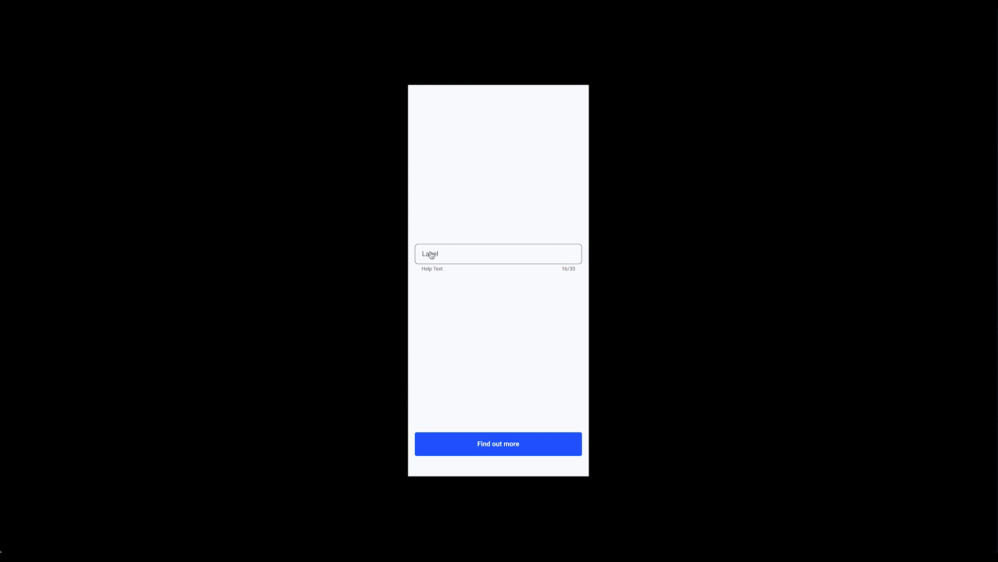
{"action": "mouse_move", "coordinate": [173, 49]}
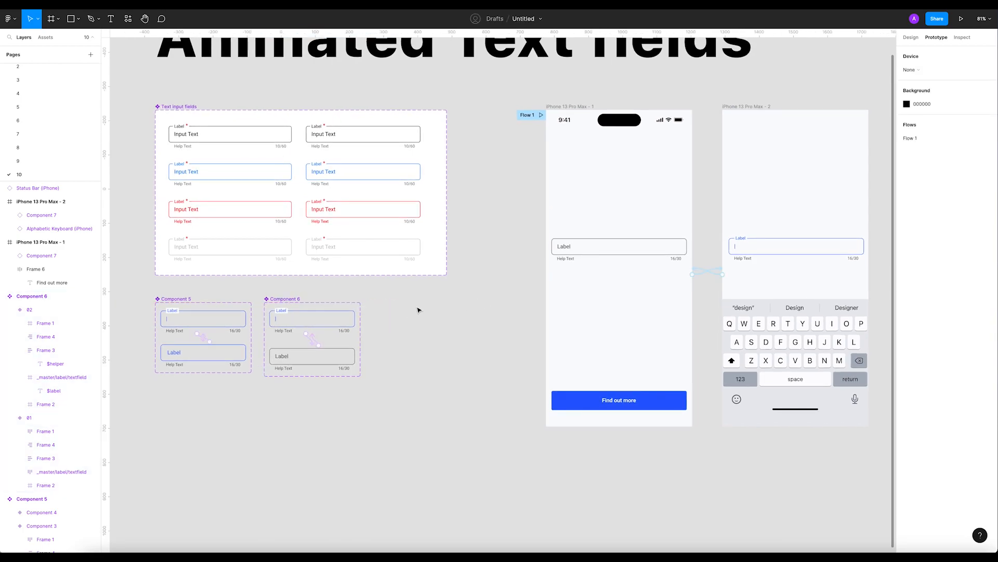
{"action": "scroll", "scroll_direction": "down", "scroll_amount": 3}
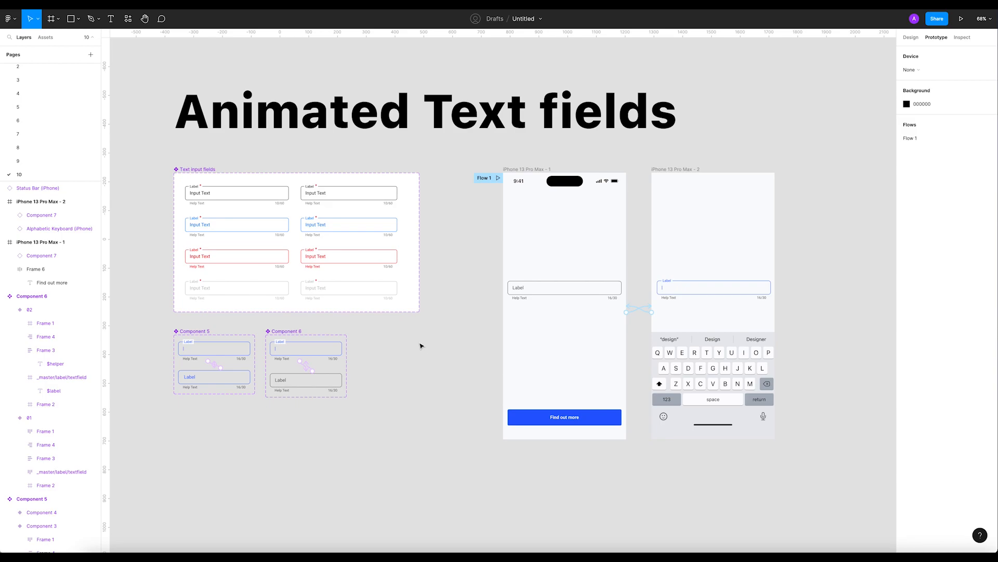
{"action": "left_click", "coordinate": [424, 109]}
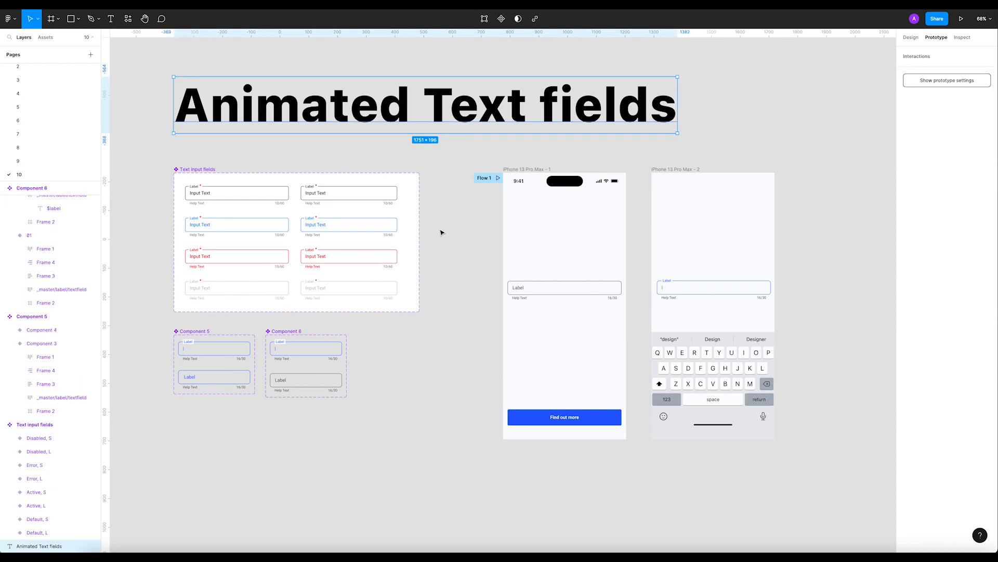